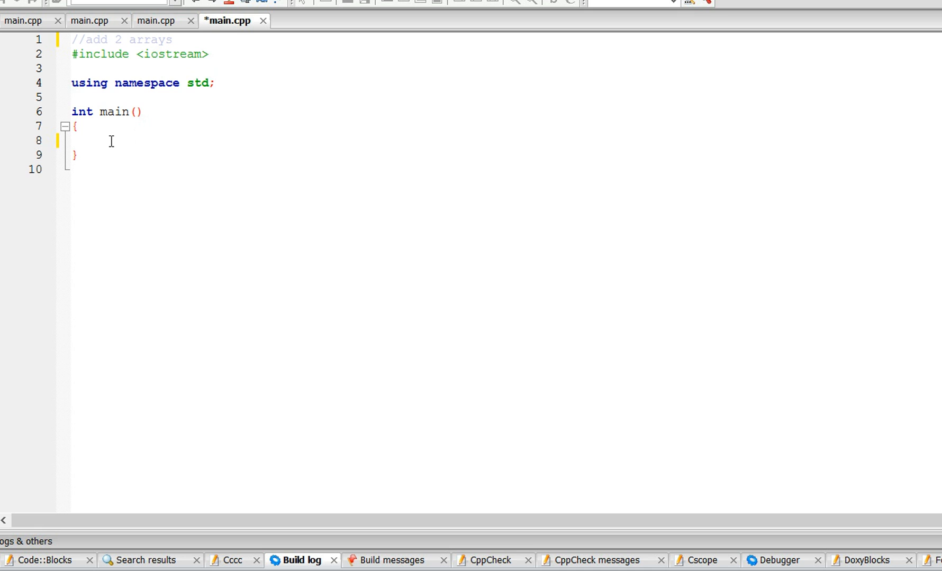
# Write 'const int array1=5;' and 'const int array2=4;' inside main()
pyautogui.write('const')
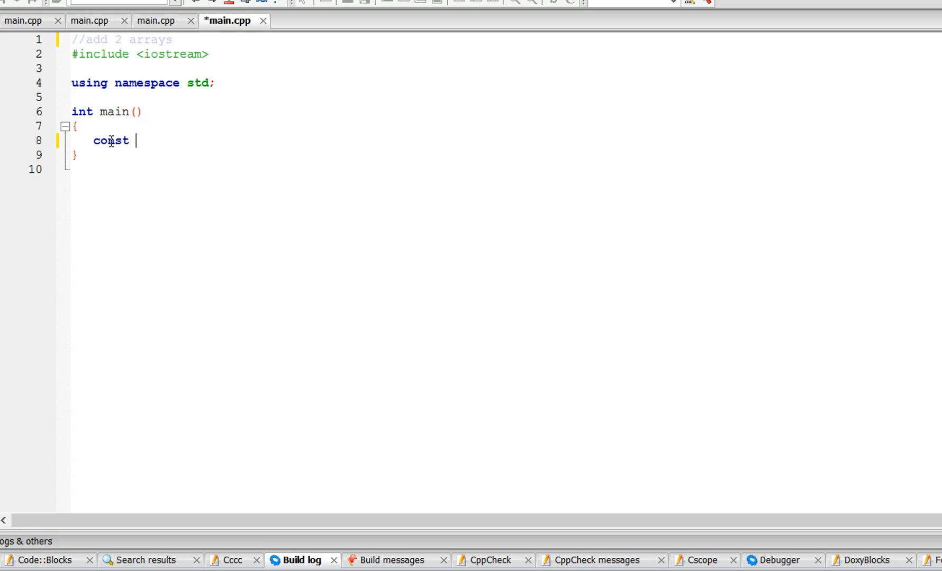
pyautogui.write('int a')
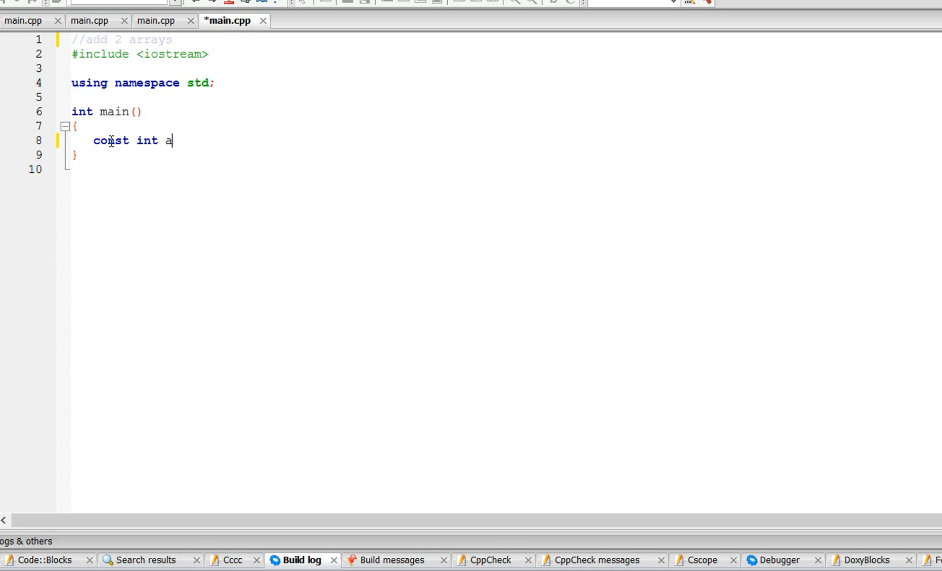
pyautogui.write('rray1')
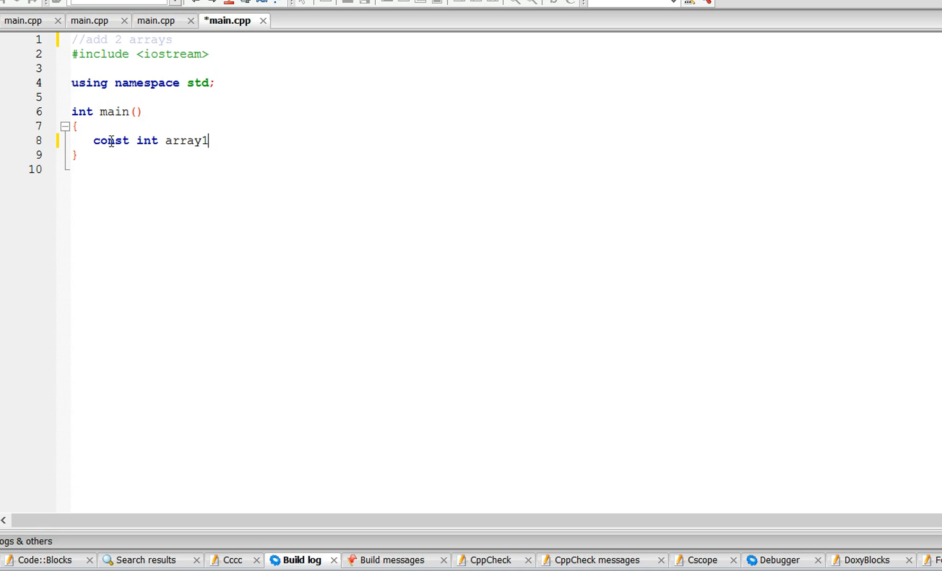
pyautogui.write('=5;')
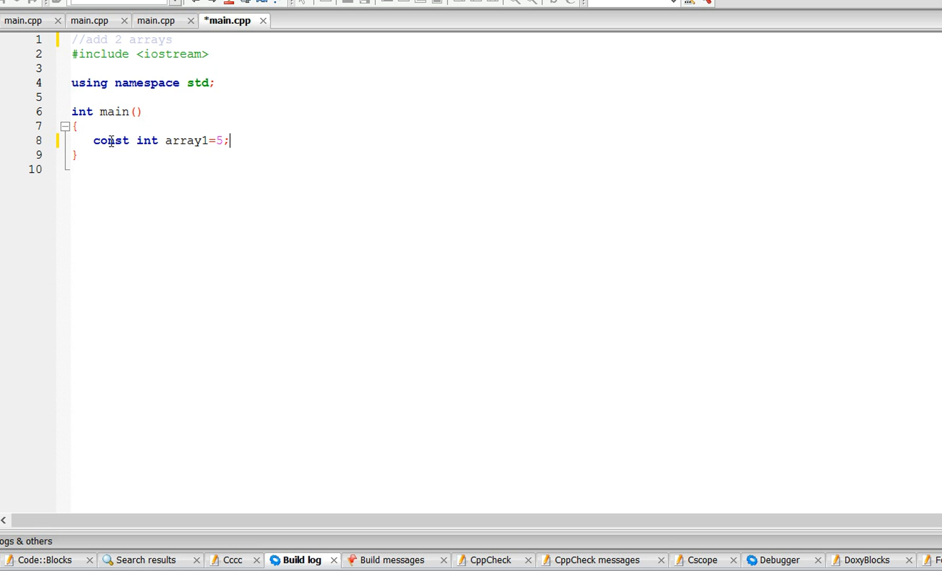
pyautogui.write('const in')
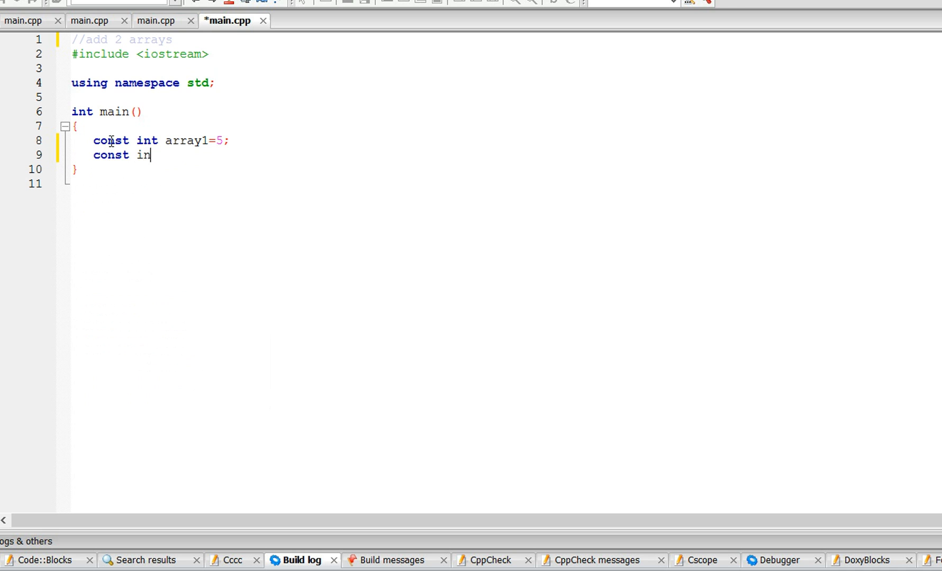
pyautogui.write('t array2=')
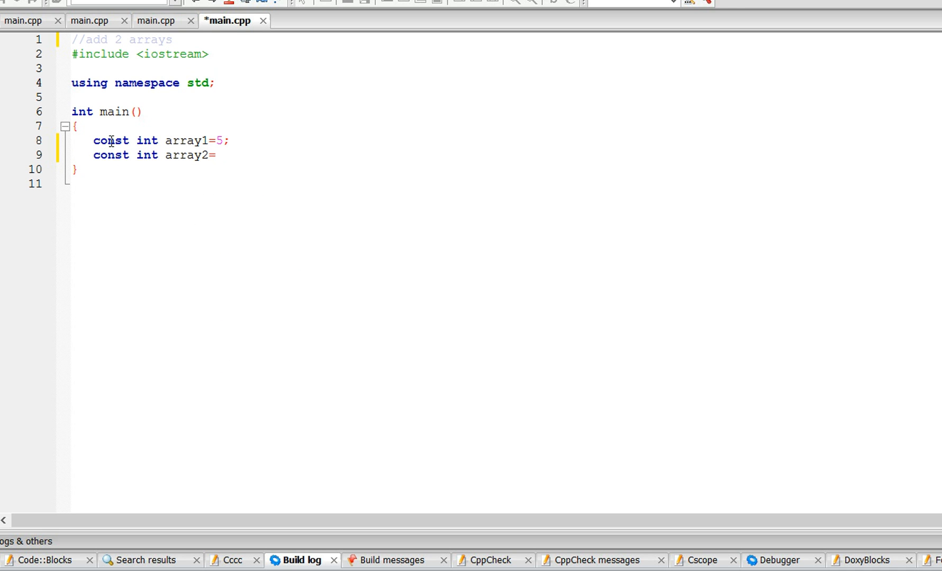
pyautogui.write('4;')
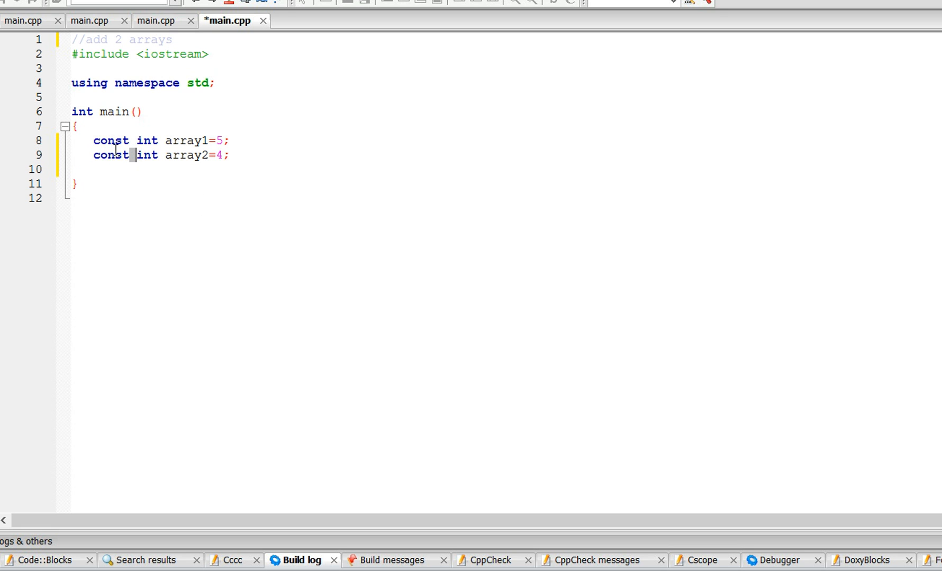
# Position the cursor below the constants to continue writing code
pyautogui.doubleClick(110, 154)
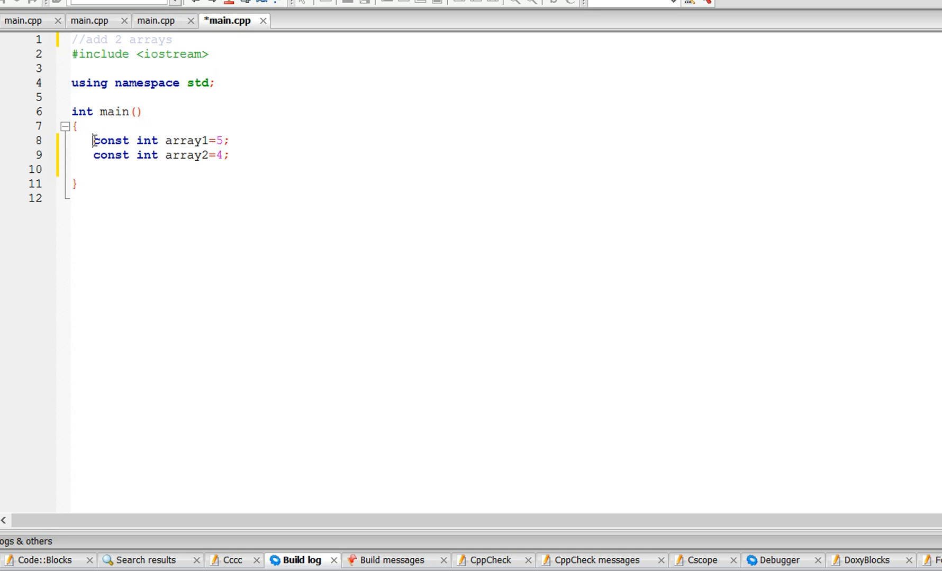
pyautogui.click(230, 141)
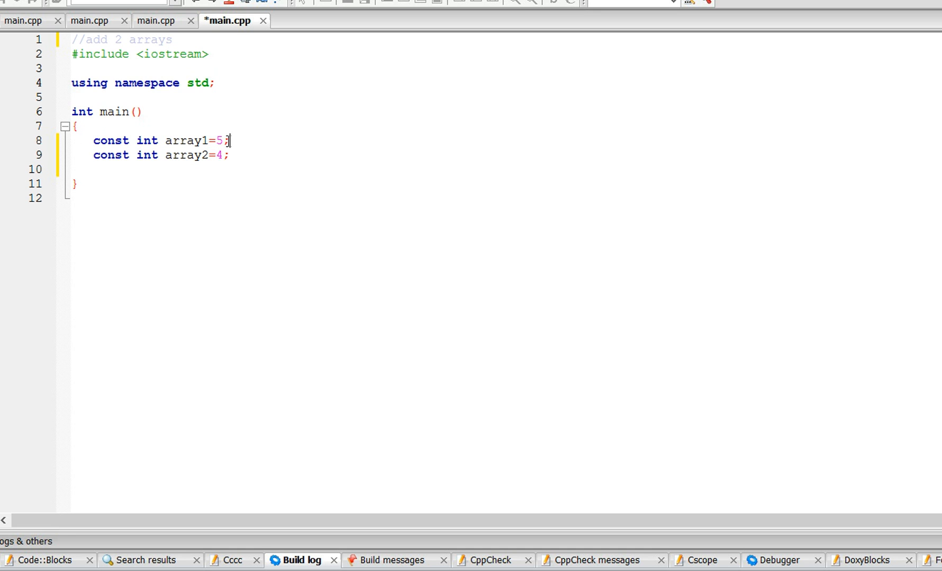
pyautogui.doubleClick(110, 141)
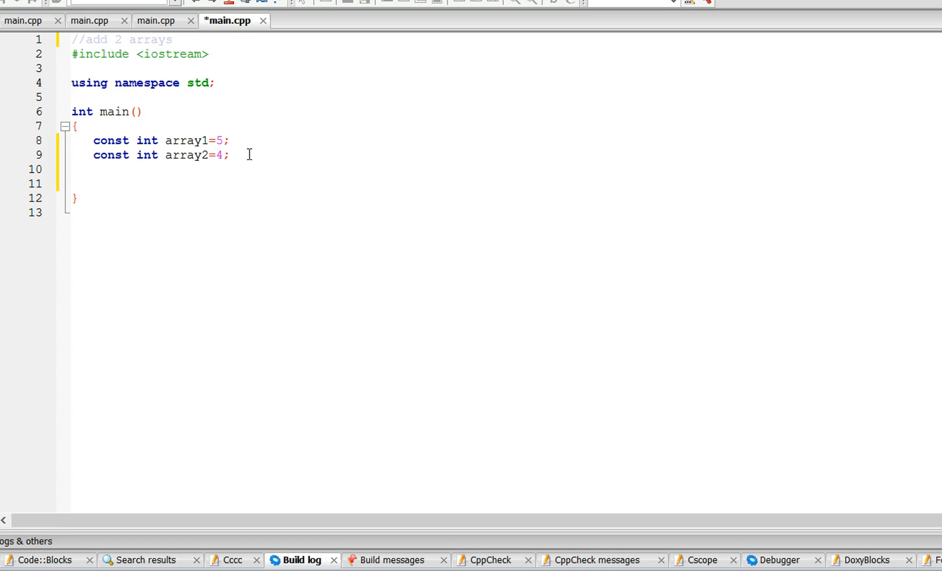
# Declare int firstArray[array1]={2,3,4,5,6};
pyautogui.write('int a')
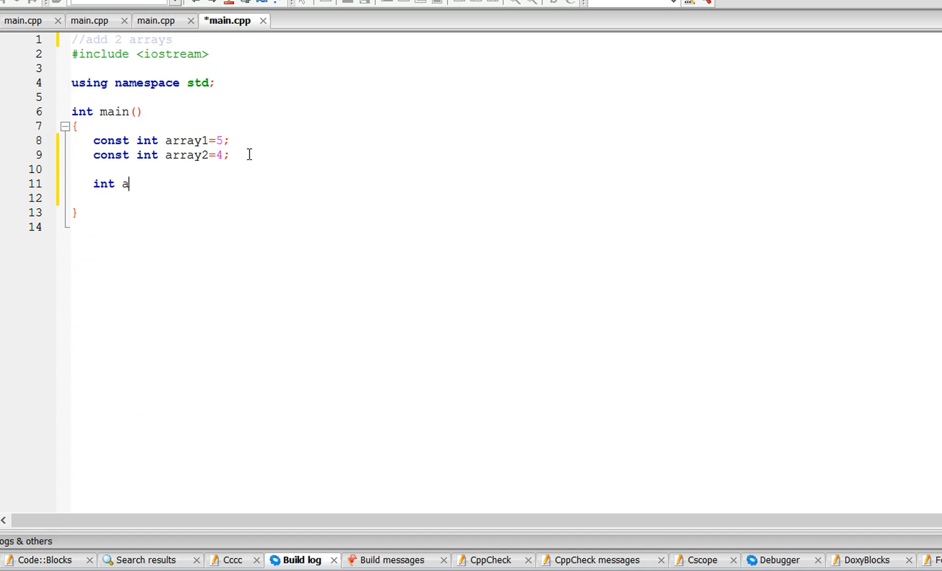
pyautogui.write('rray')
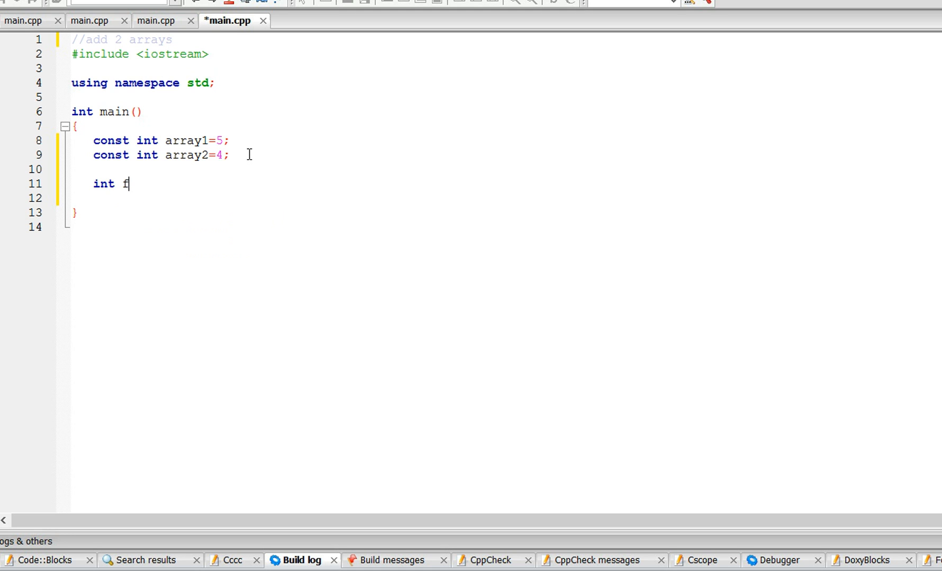
pyautogui.write('irstArra')
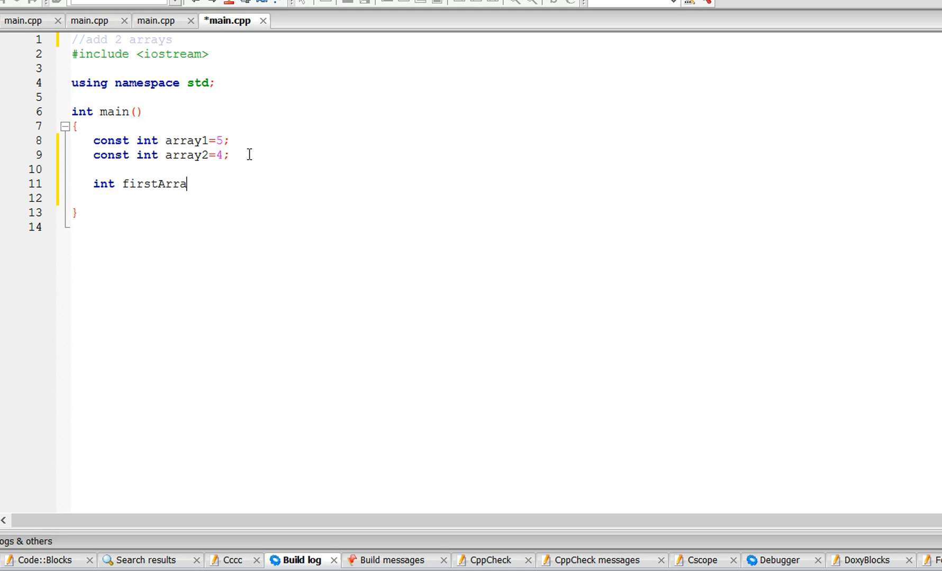
pyautogui.write('y')
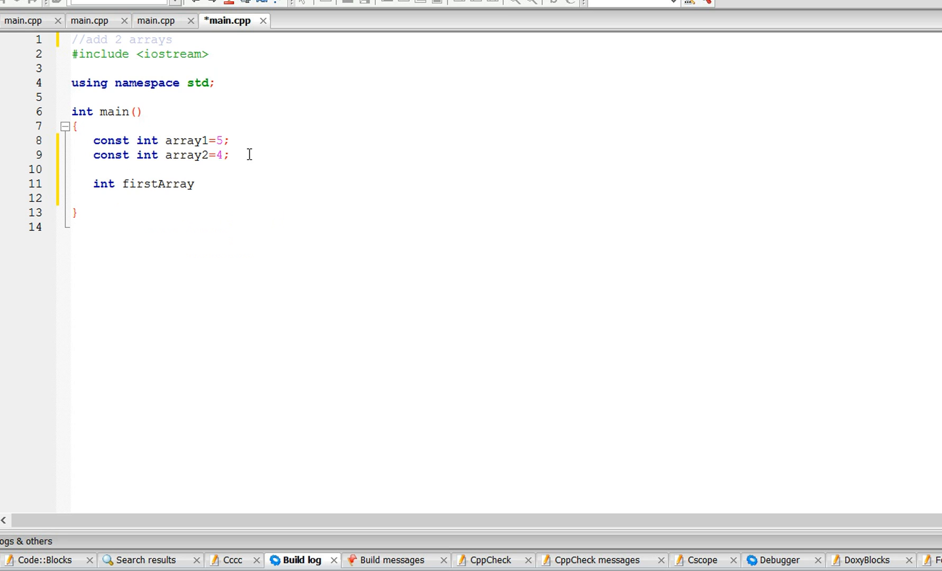
pyautogui.write('[array1]')
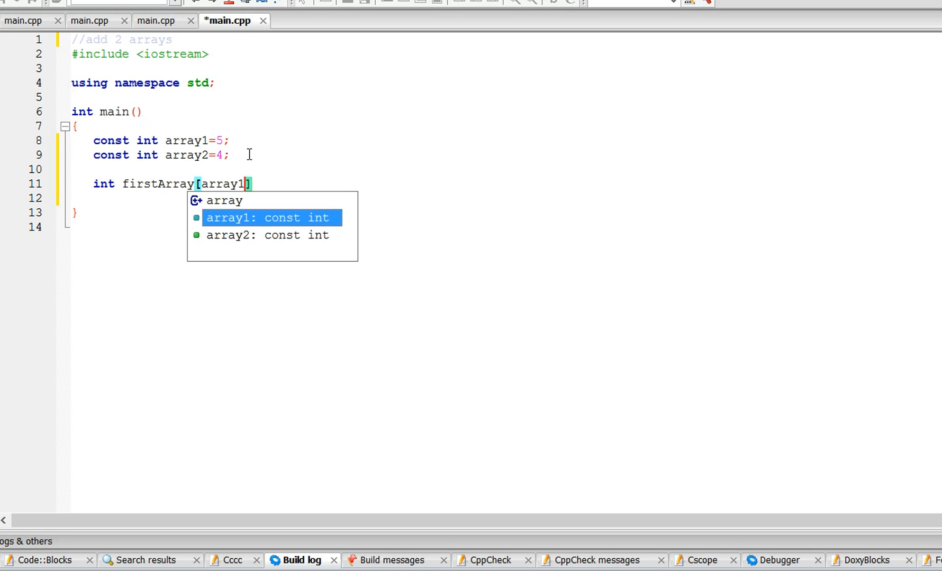
pyautogui.write('={}')
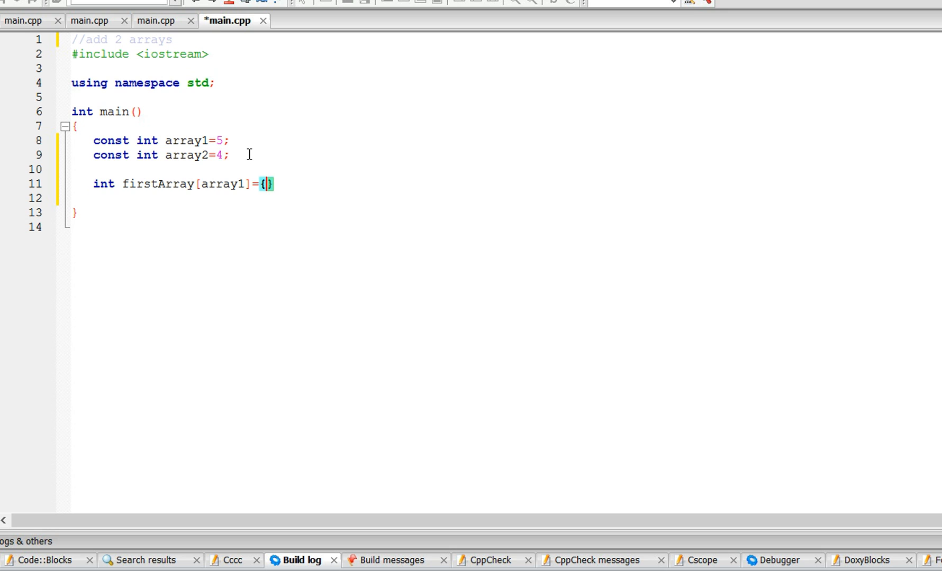
pyautogui.write('2,3,4,5')
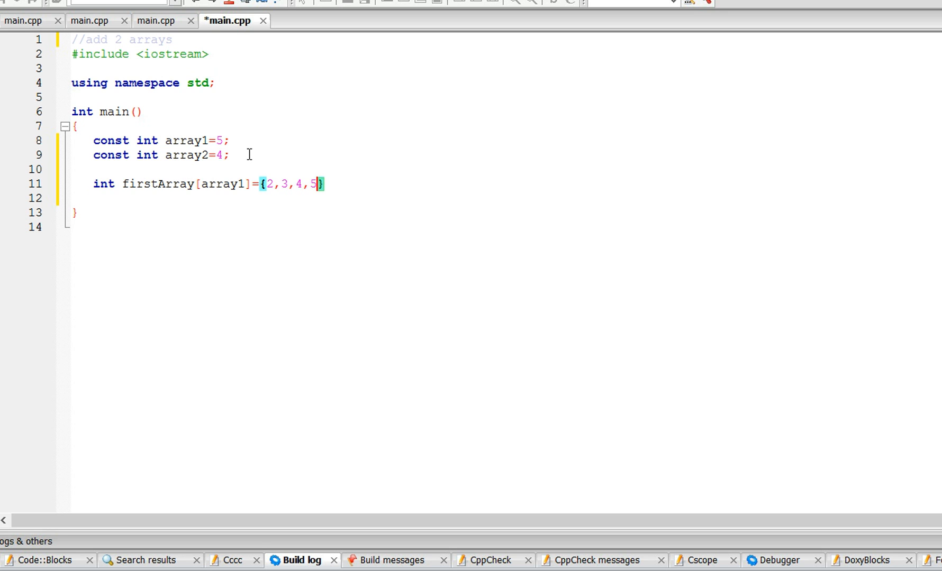
pyautogui.write(',')
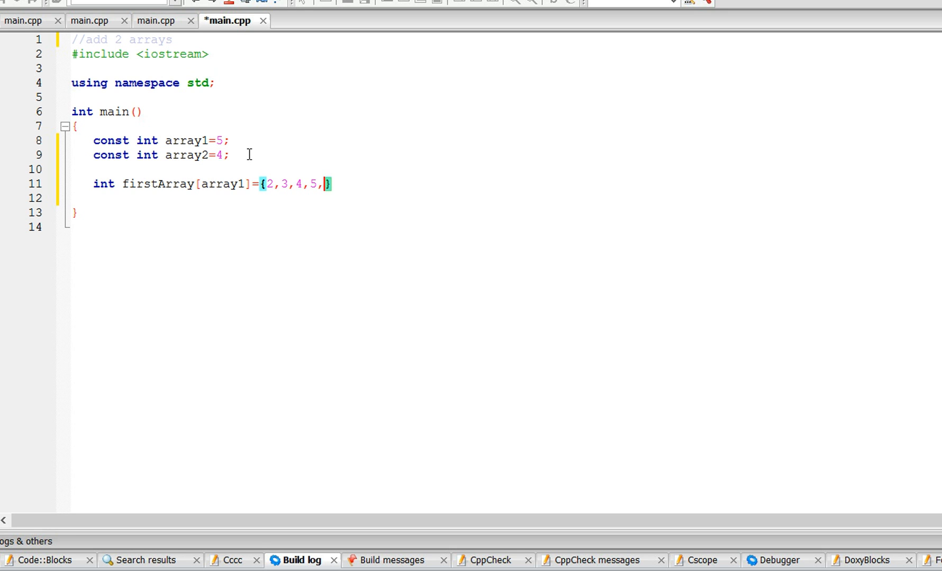
pyautogui.write('6')
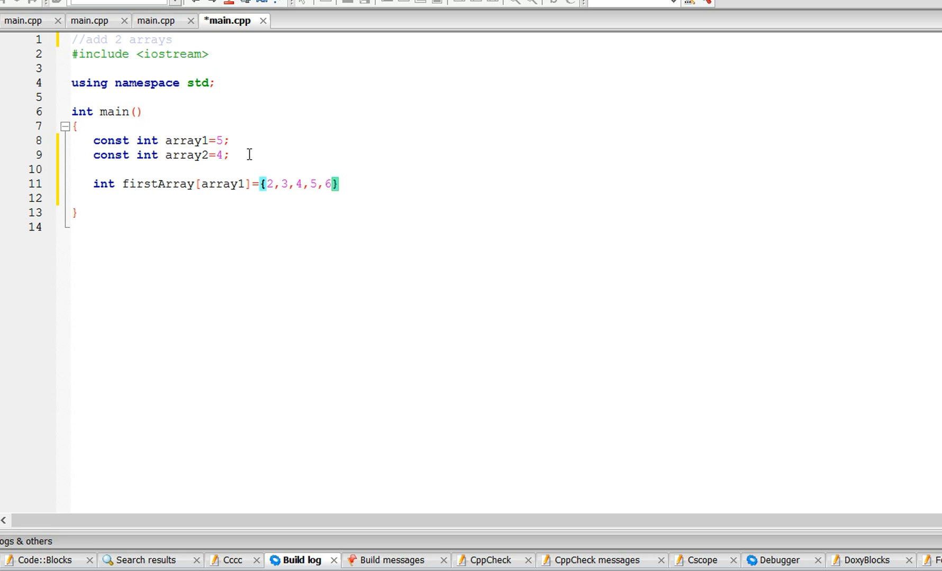
pyautogui.write(';')
pyautogui.click(506, 199)
pyautogui.write('int')
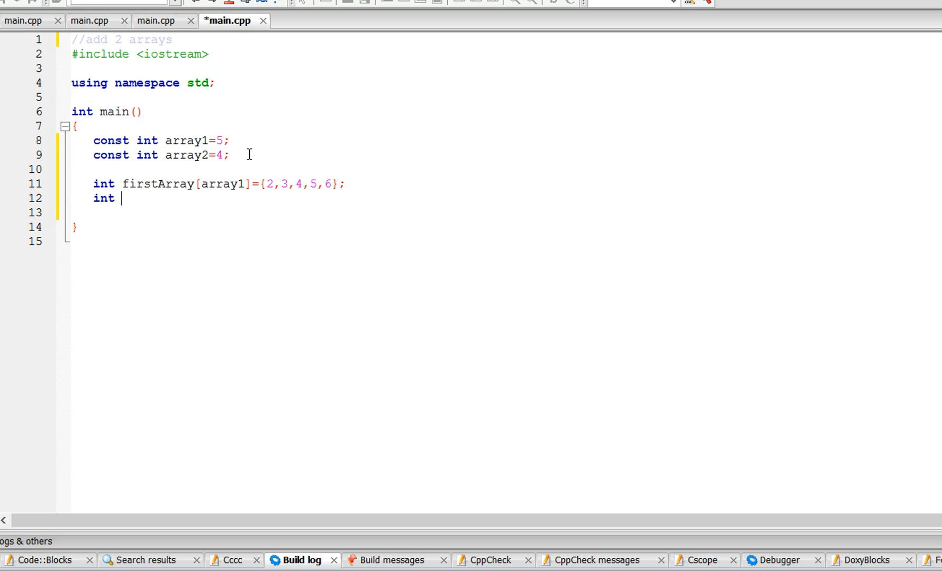
# Declare int secondArray[array2]={1,2,3,4};
pyautogui.write('secondArray')
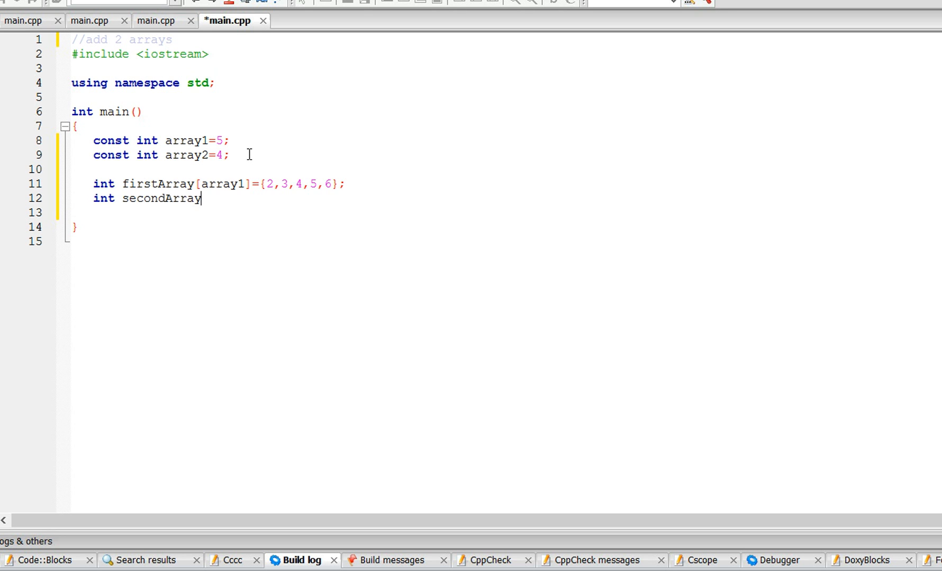
pyautogui.write('[]')
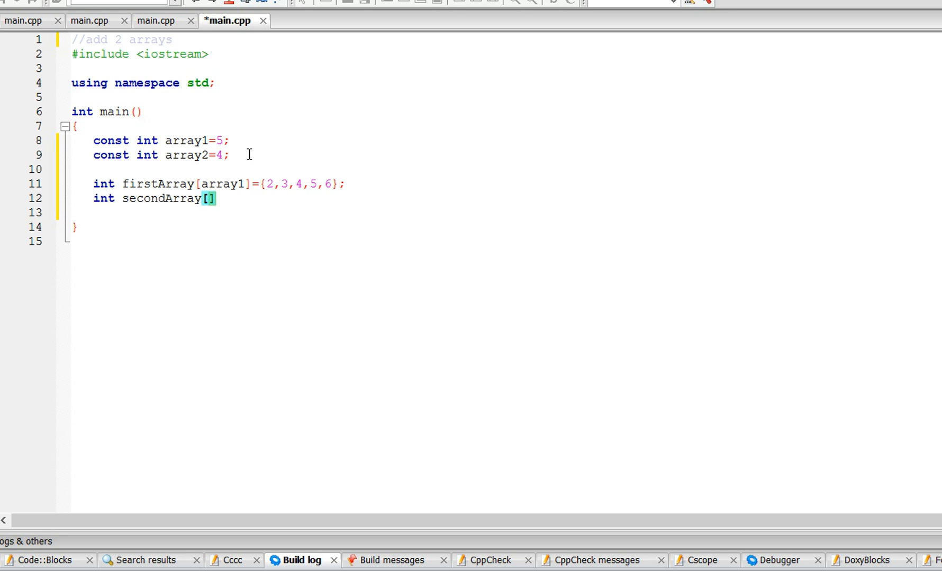
pyautogui.write('array2')
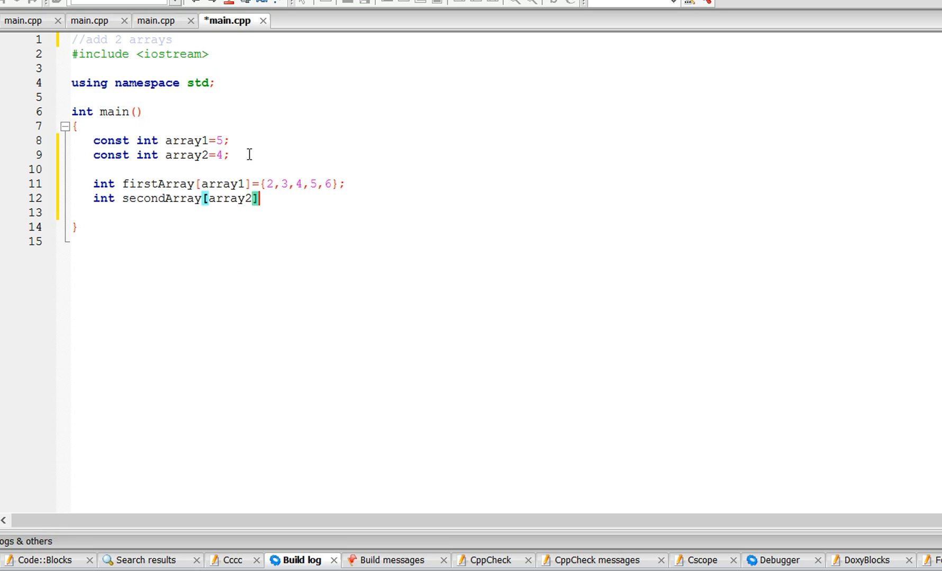
pyautogui.write('={}')
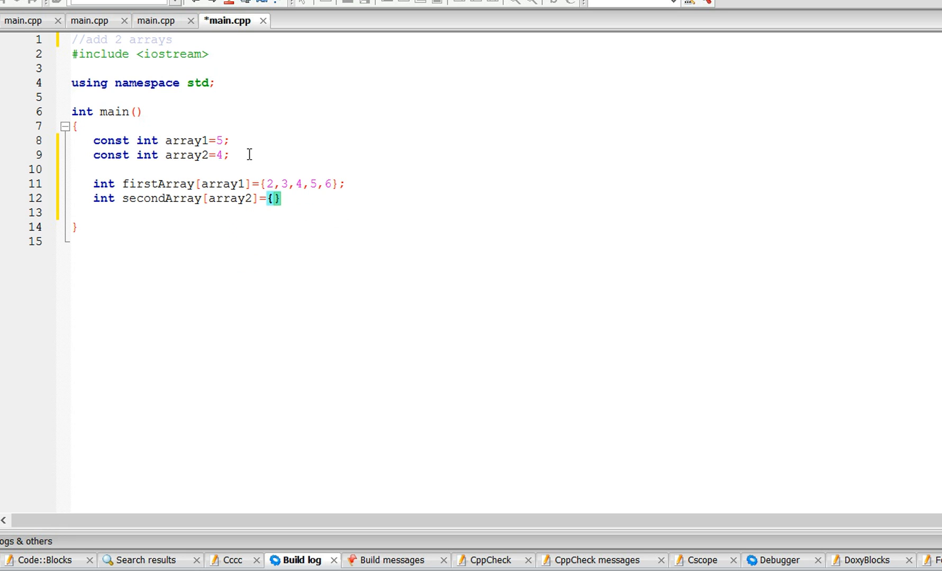
pyautogui.write('1,2,3,4')
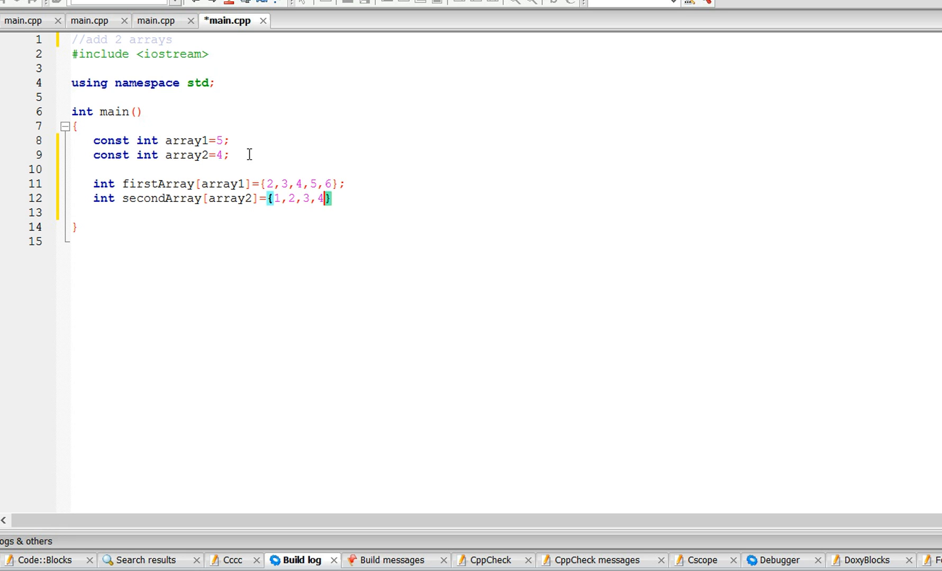
pyautogui.write(';')
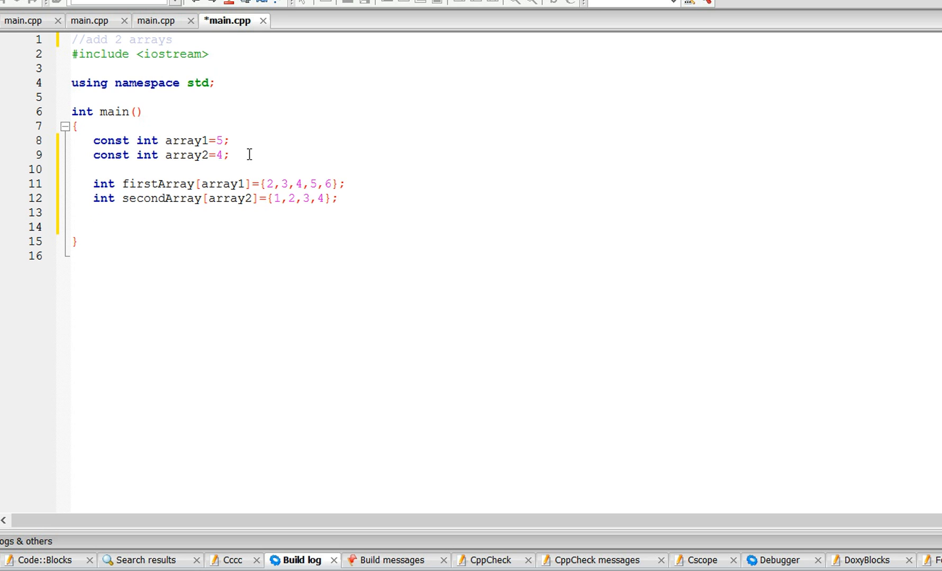
# Write the outer loop for(int i=0;i<array1;i++)
pyautogui.write('for(')
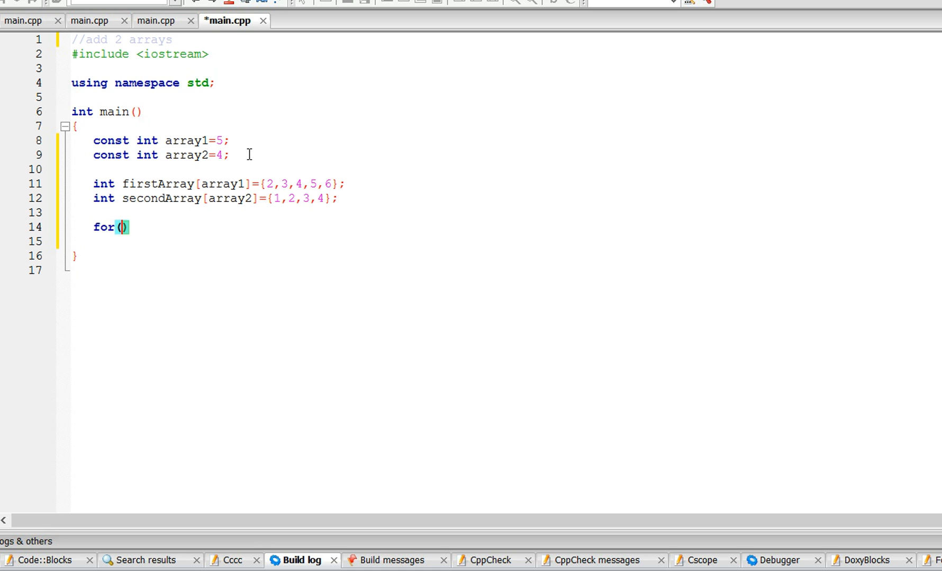
pyautogui.write('int')
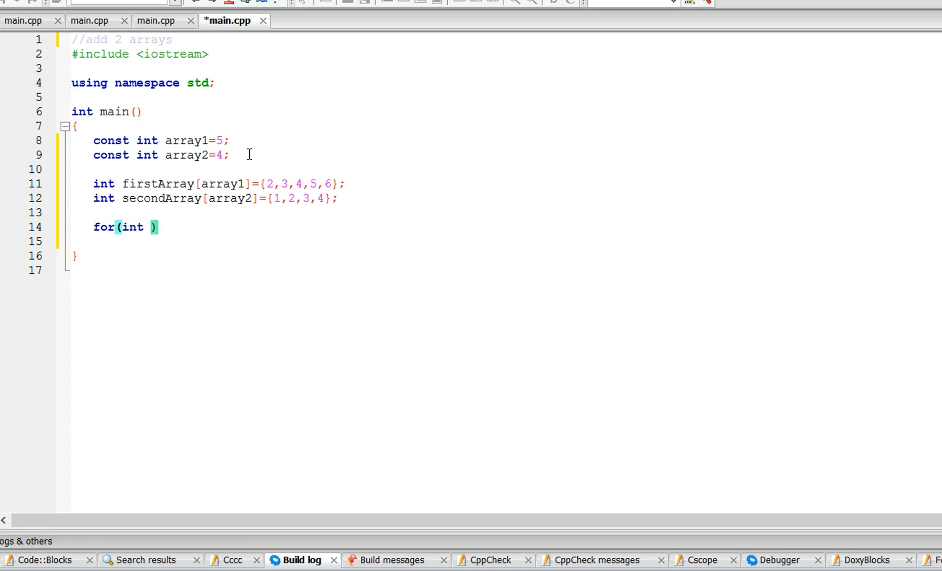
pyautogui.write('i=0;i<')
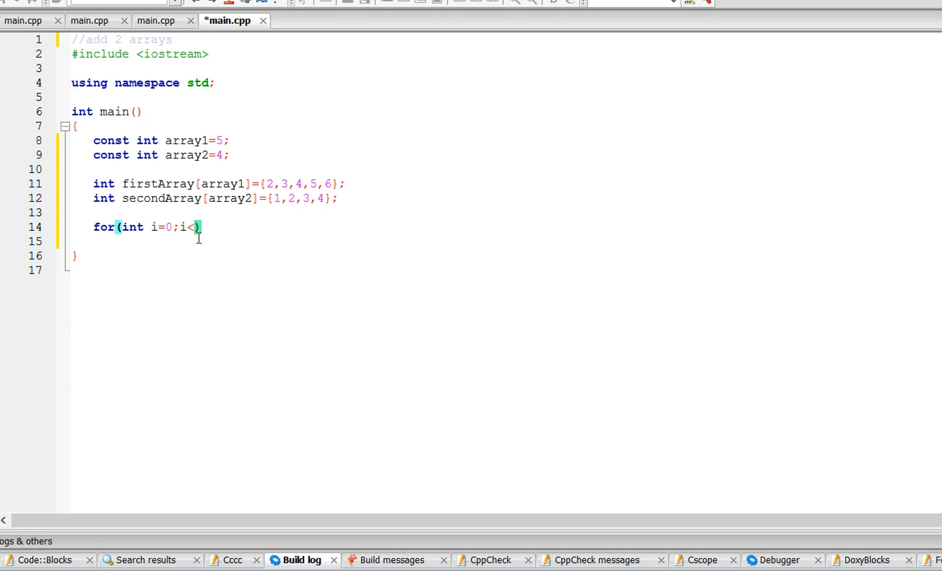
pyautogui.write('array1;')
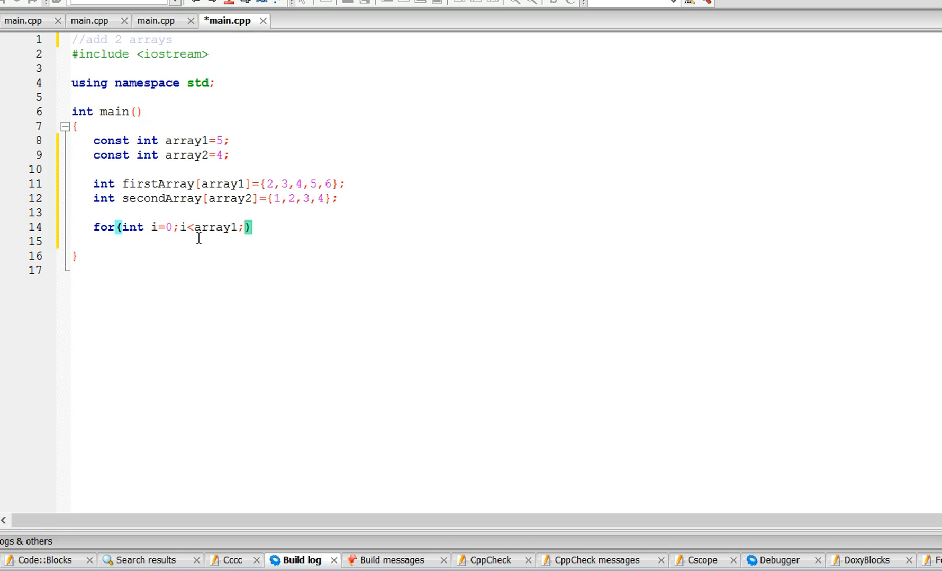
pyautogui.write('i++')
pyautogui.write('for(in')
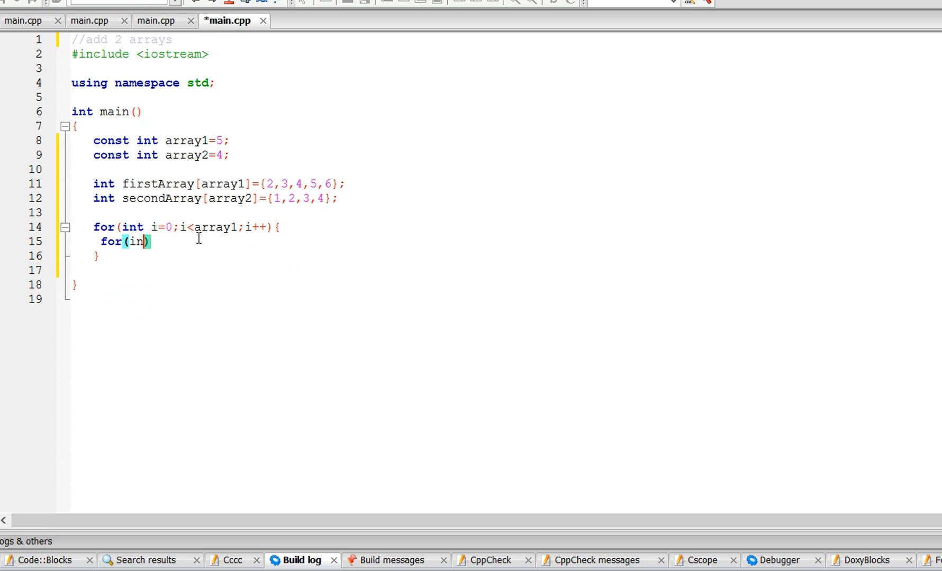
# Nest for(int c=0;c<array2;c++) inside it and start a cout statement
pyautogui.write('t c=')
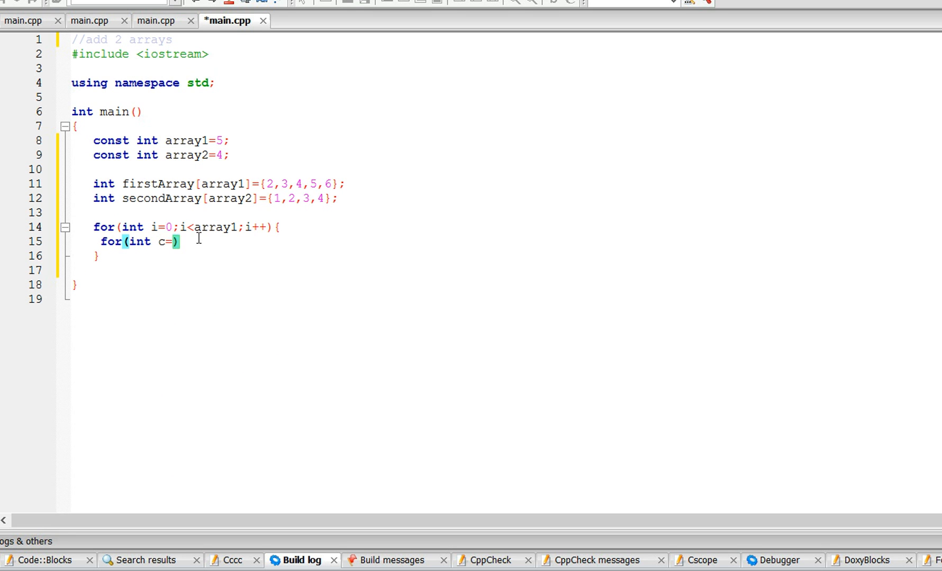
pyautogui.write('0;')
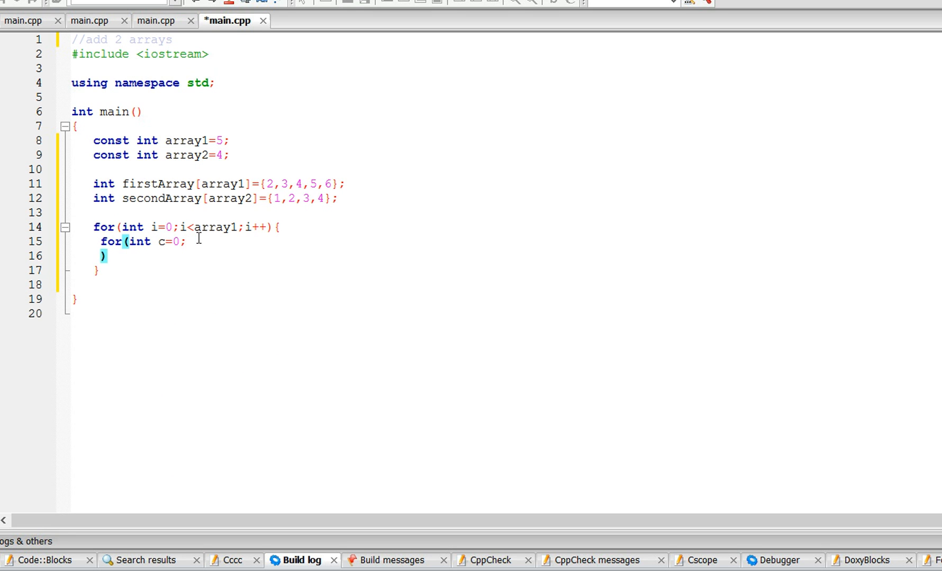
pyautogui.write('c<)')
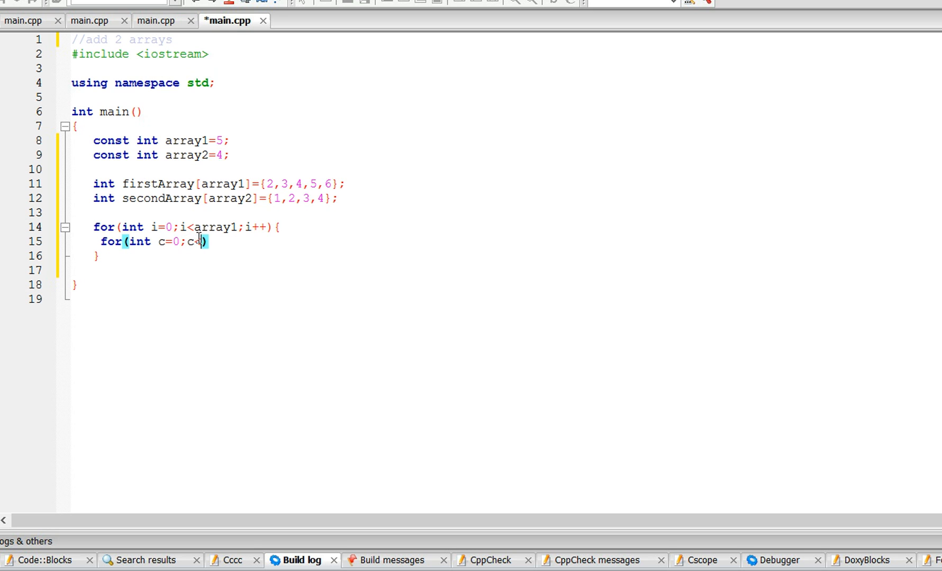
pyautogui.write('array2;c++')
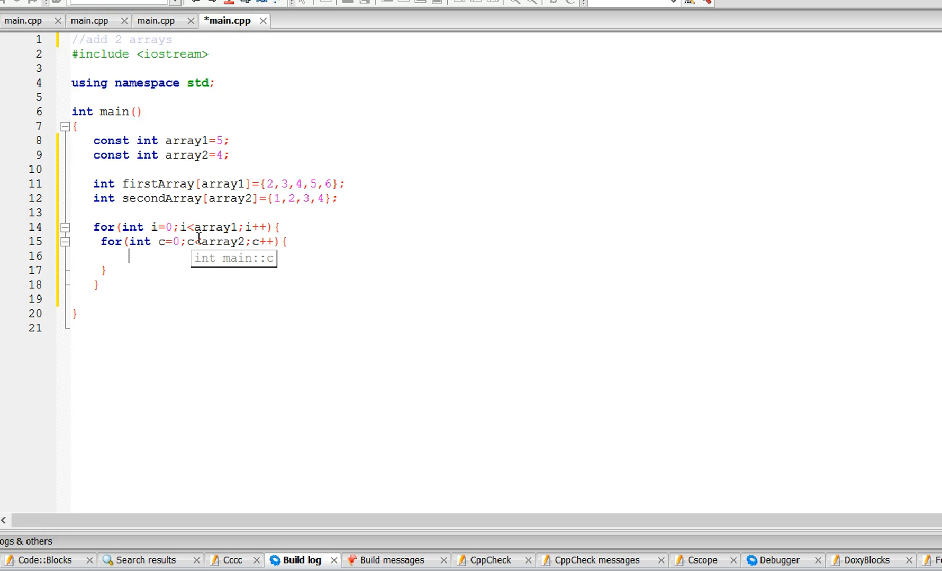
pyautogui.write('cout<< "')
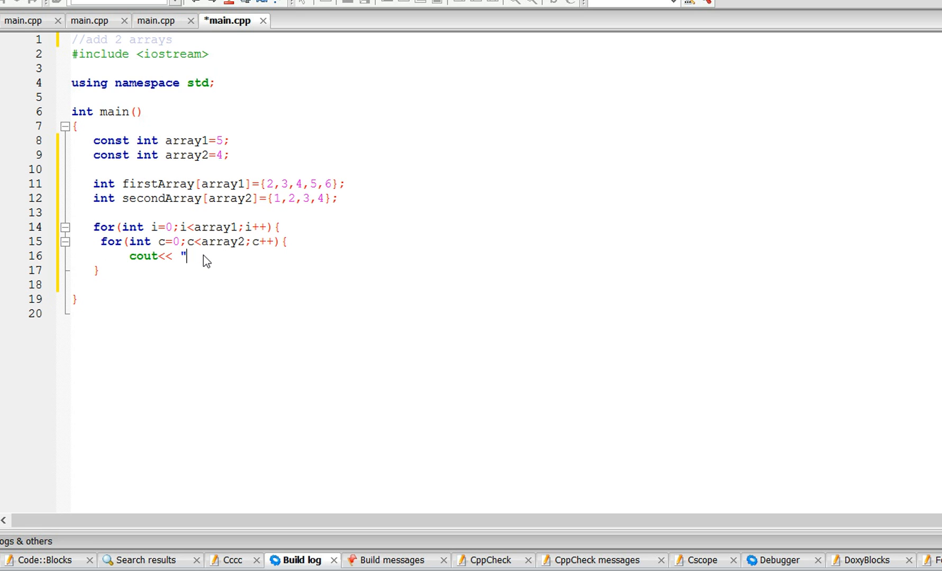
# Output firstArray[i], a plus sign, secondArray[c] and an equals sign in the cout line
pyautogui.write('array[')
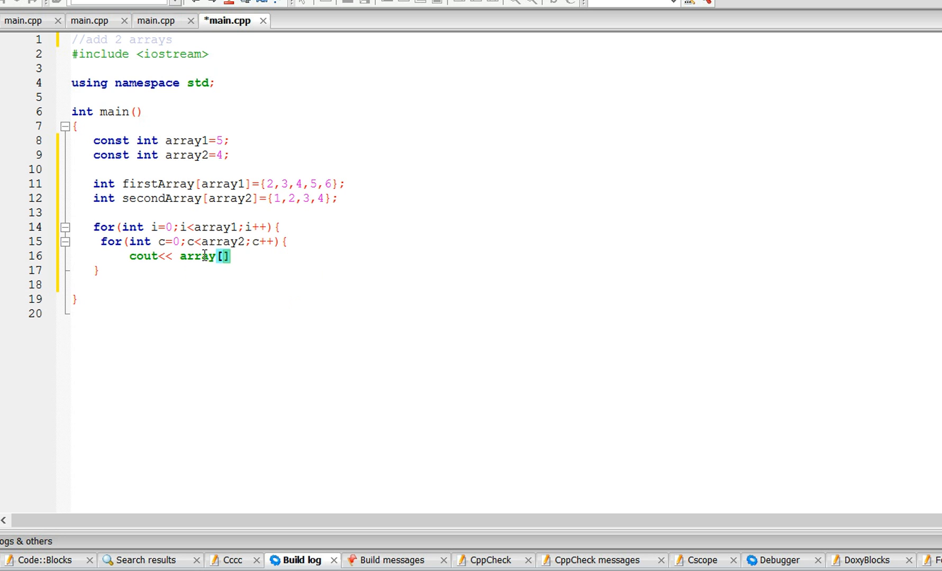
pyautogui.press('BackSpace')
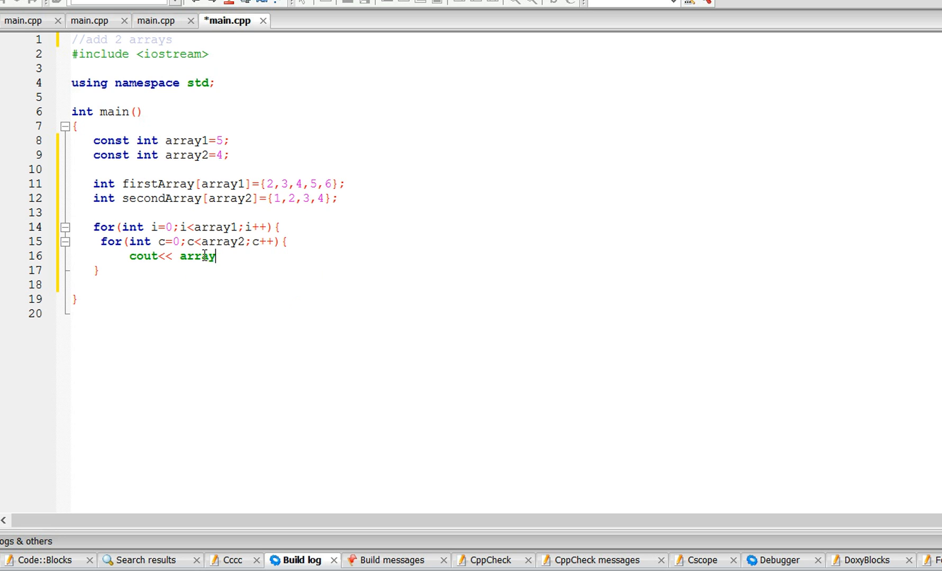
pyautogui.write('firstA')
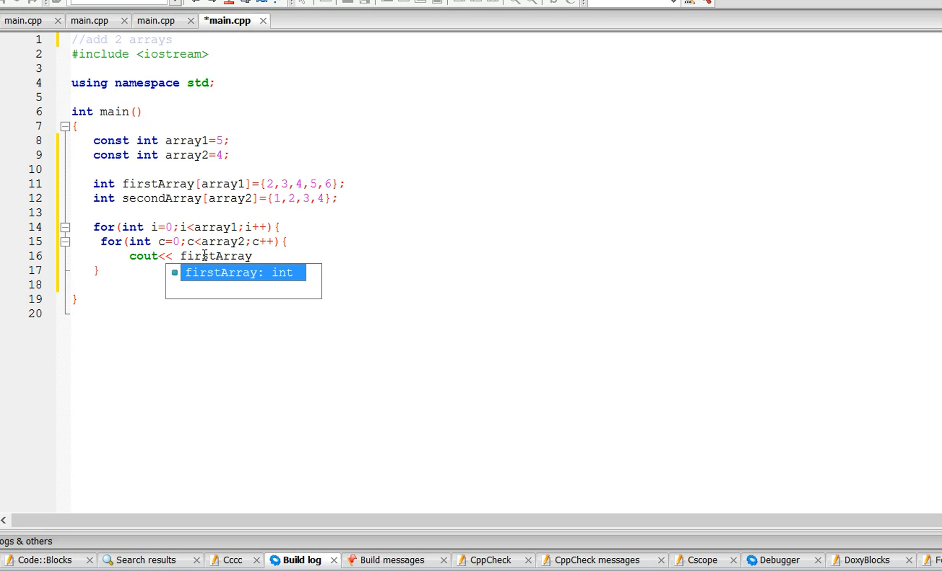
pyautogui.write('[i]')
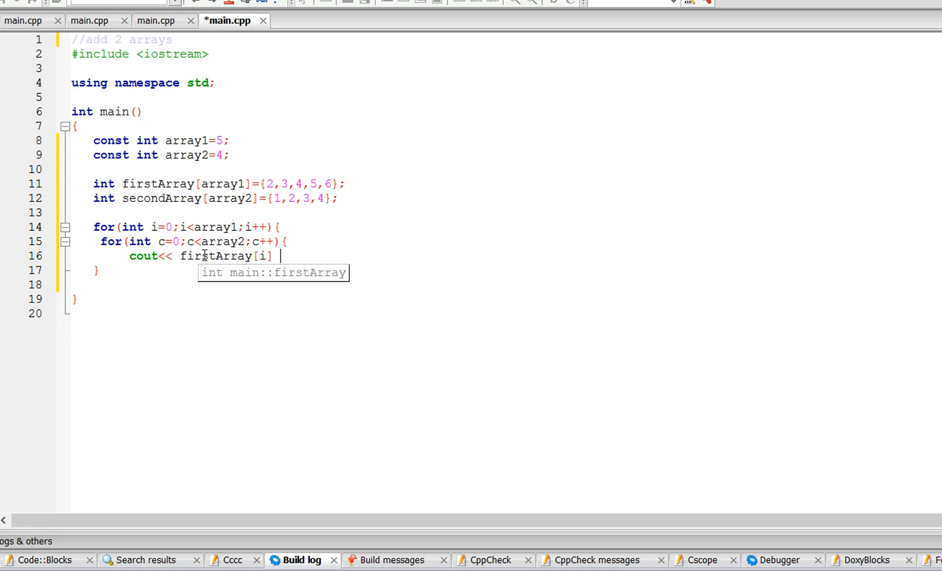
pyautogui.write('<<"+" <<')
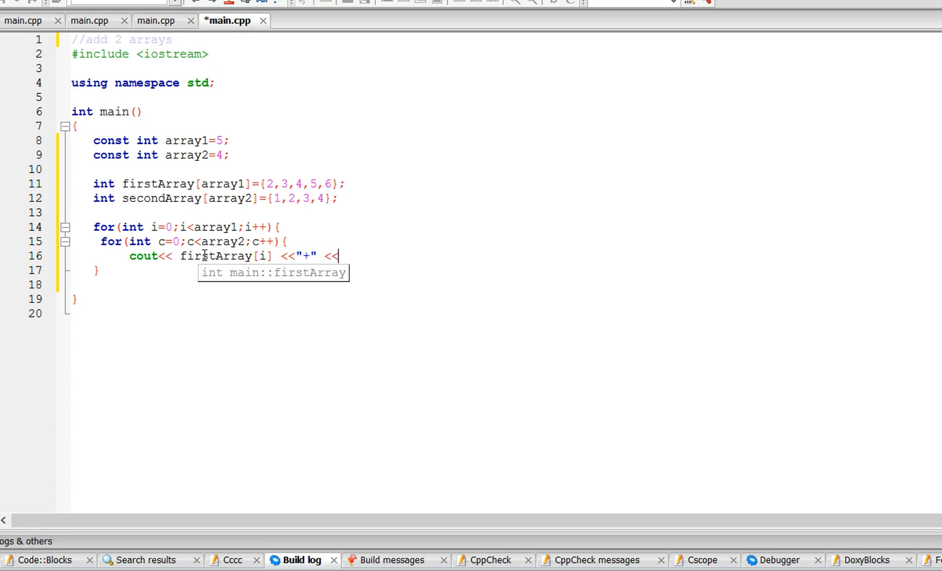
pyautogui.write('sec')
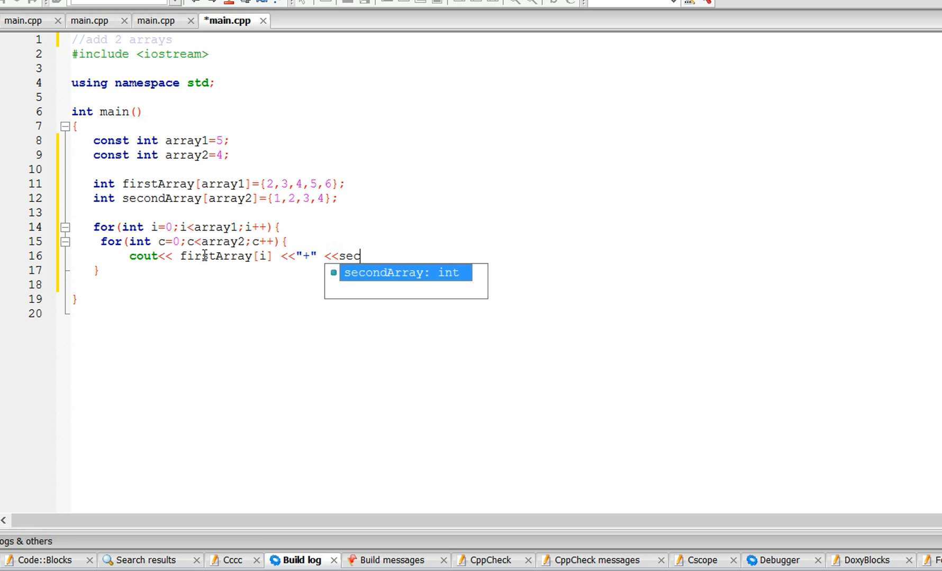
pyautogui.write('ondArray[c] <<')
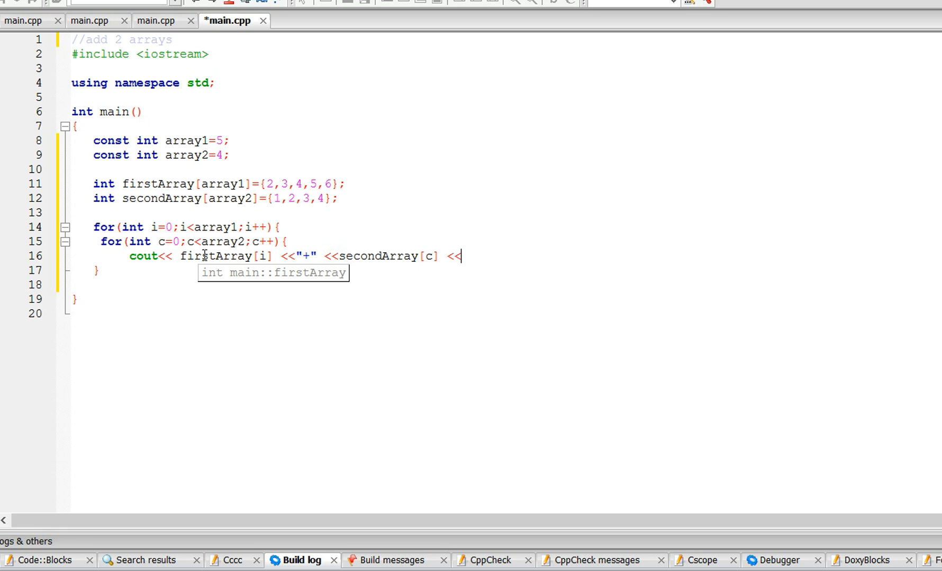
pyautogui.write('"=" <<')
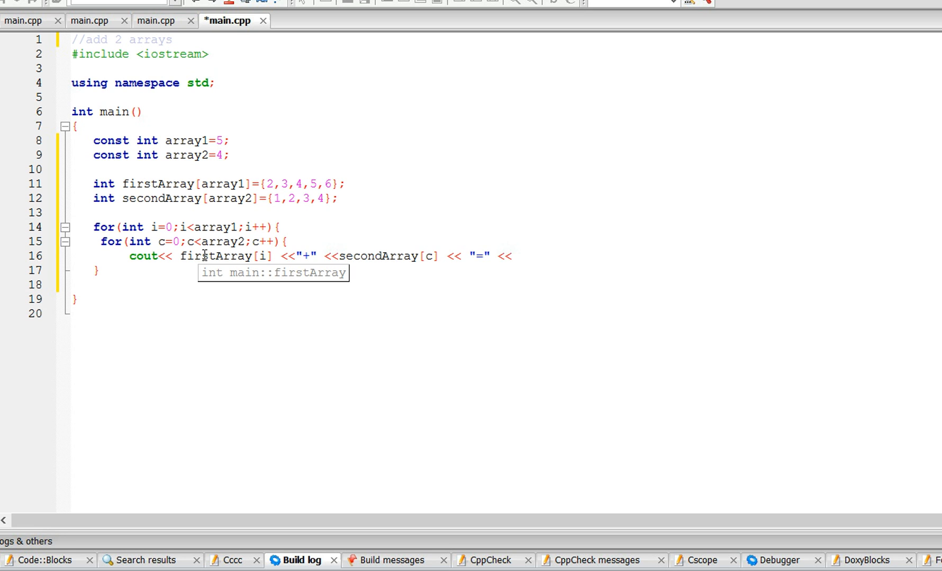
# Append the sum firstArray[i]+secondArray[c] and endl to finish the statement
pyautogui.write('firstArray[')
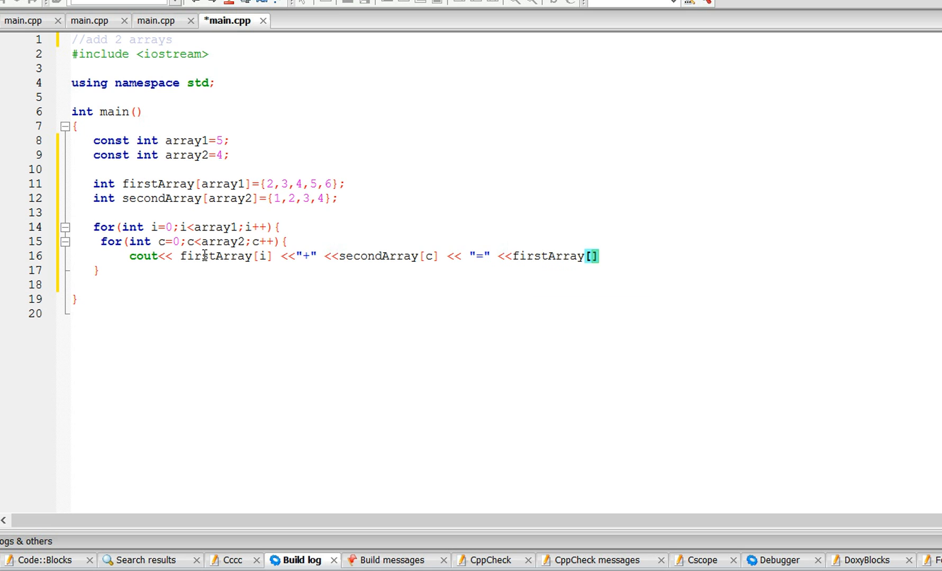
pyautogui.write('i')
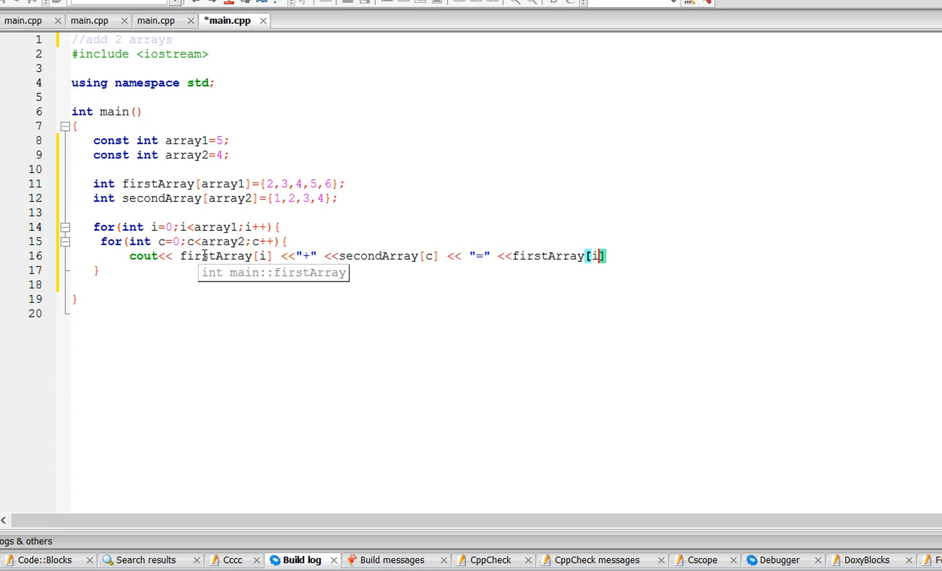
pyautogui.write('+')
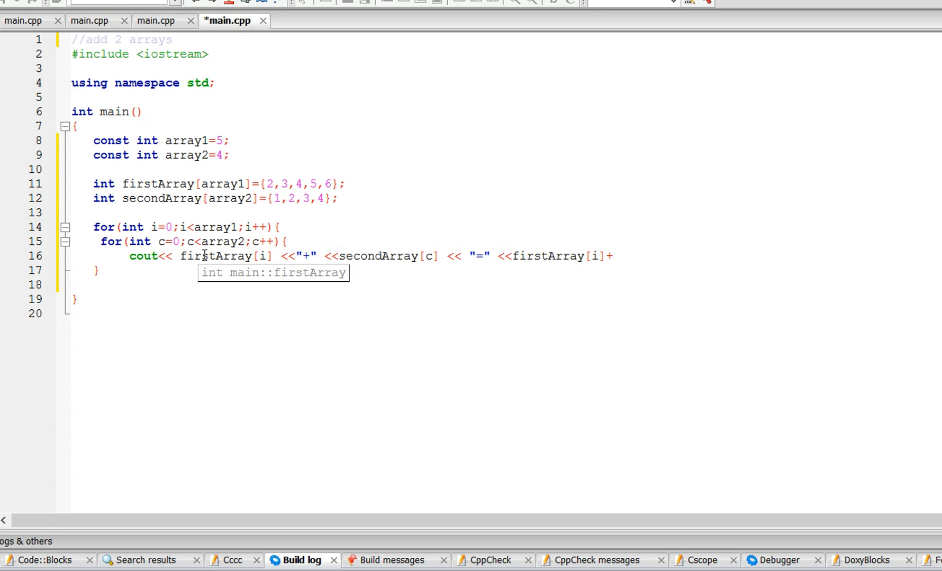
pyautogui.write('secondArray[c')
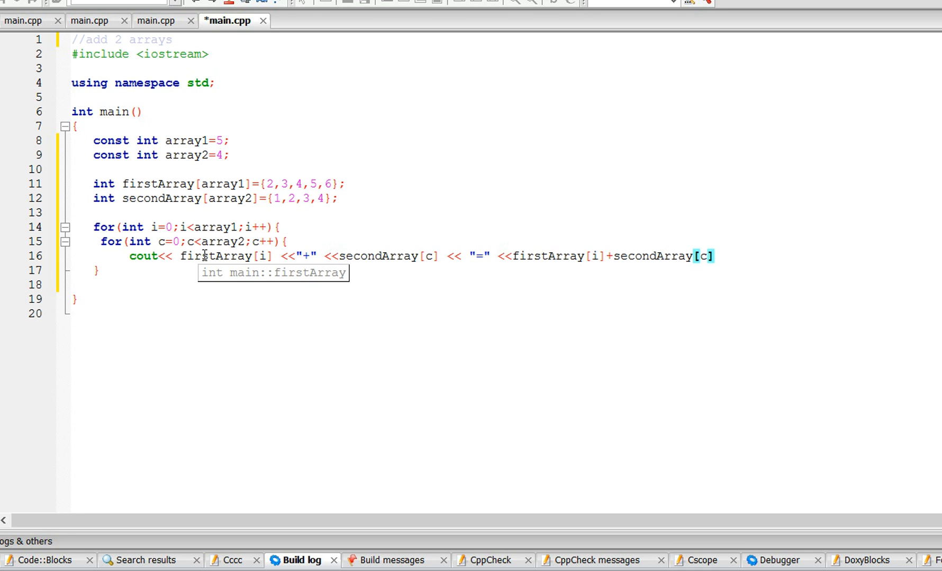
pyautogui.write('<<endl;')
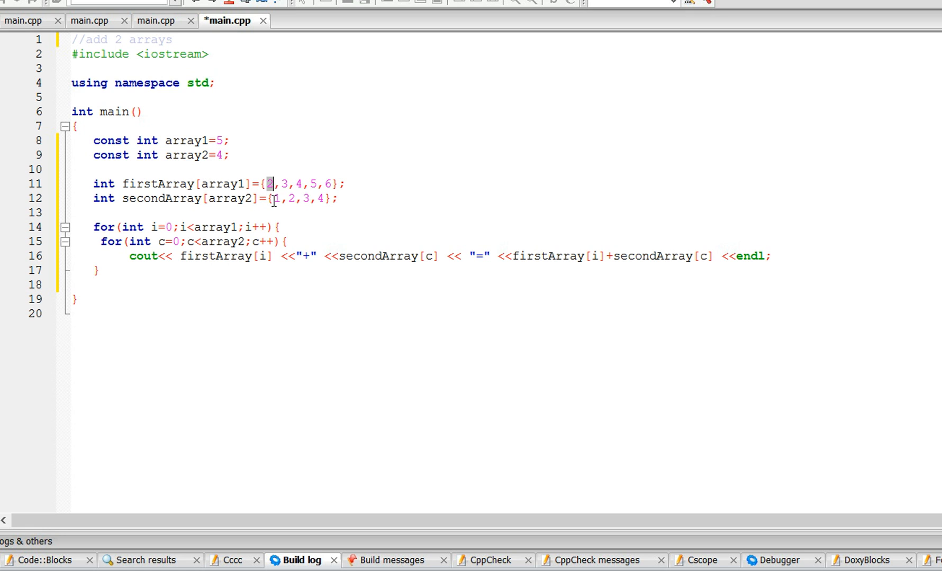
pyautogui.moveTo(391, 220)
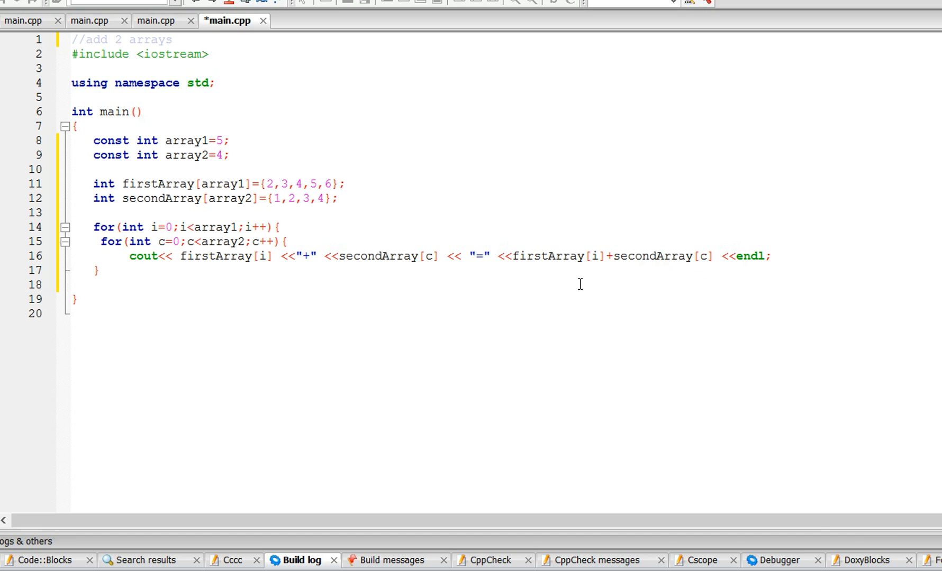
# Add return 0; after the loops and save main.cpp with Ctrl+S
pyautogui.write('r')
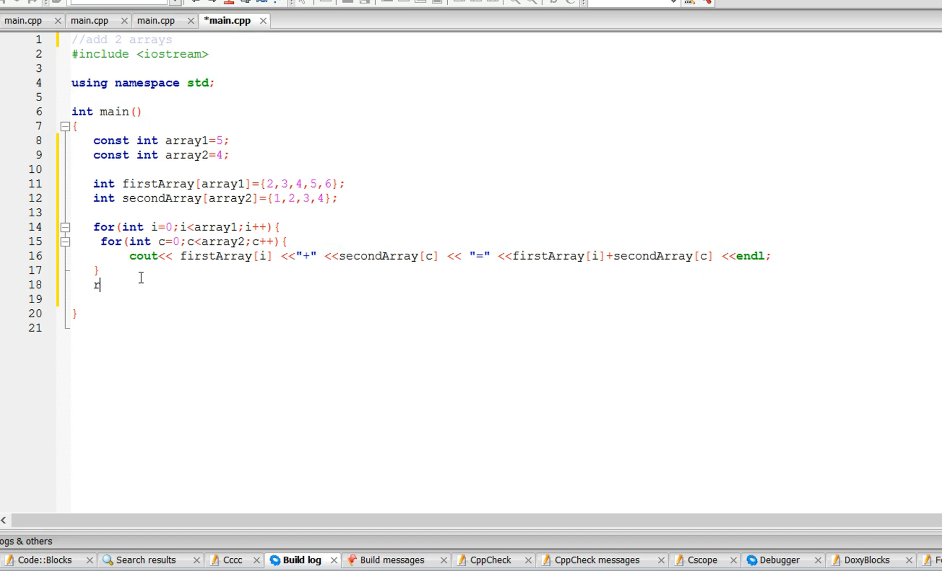
pyautogui.write('eut')
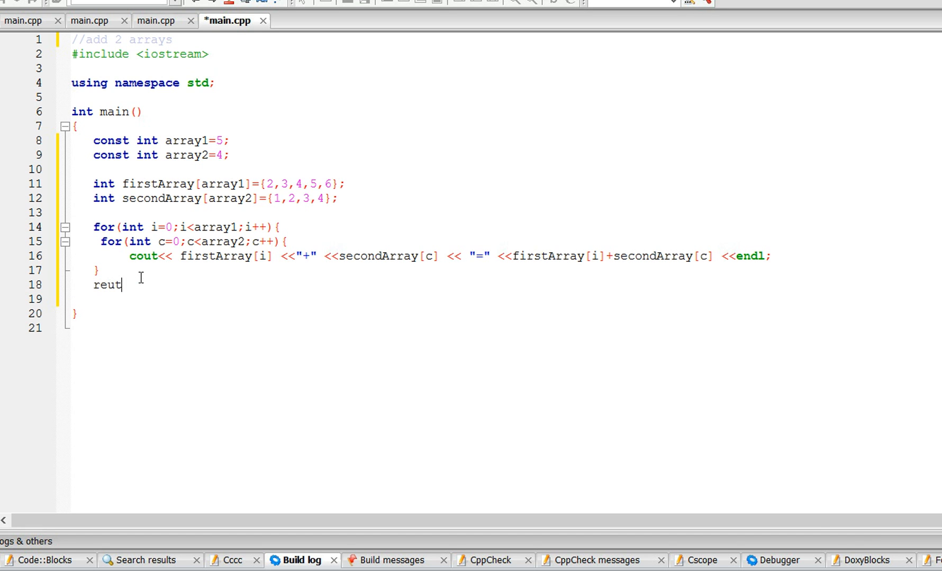
pyautogui.write('urn 0;')
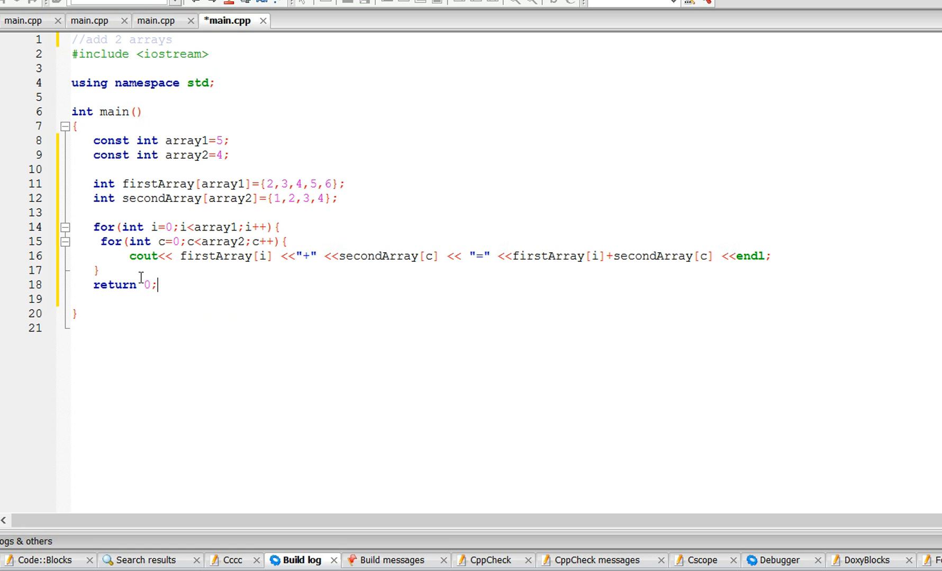
pyautogui.press('ctrl+s')
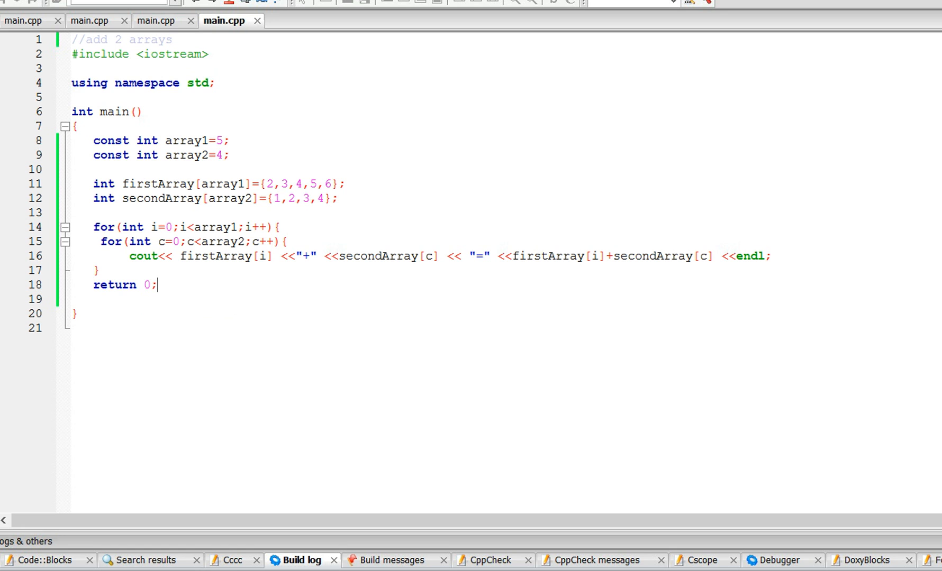
# Build, then move return 0; after the loop brace and add main's closing brace
pyautogui.click(73, 313)
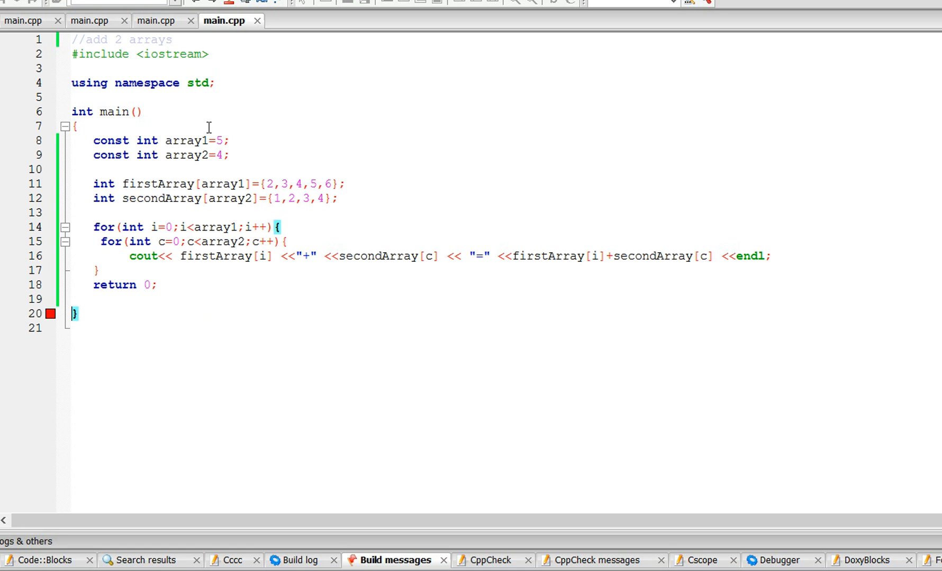
pyautogui.moveTo(105, 301)
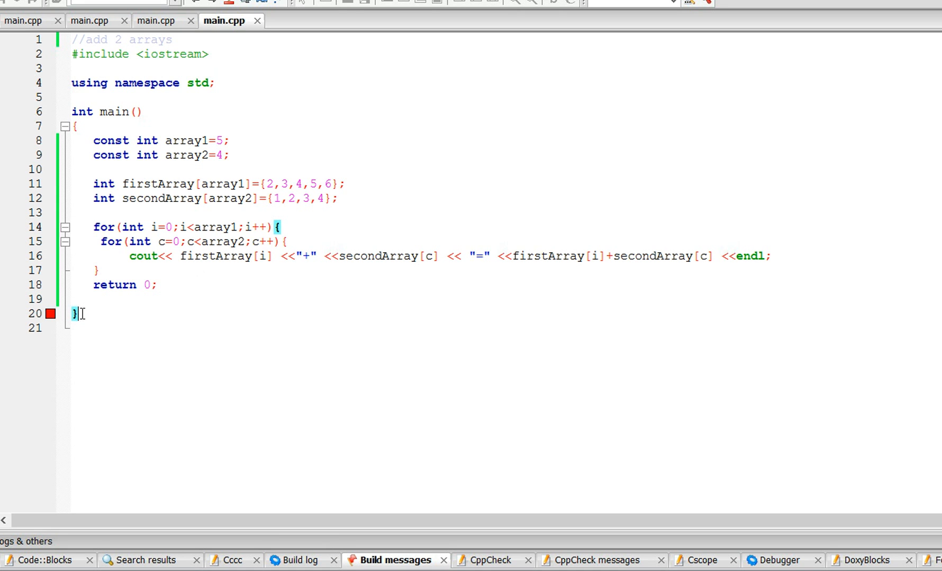
pyautogui.moveTo(154, 113)
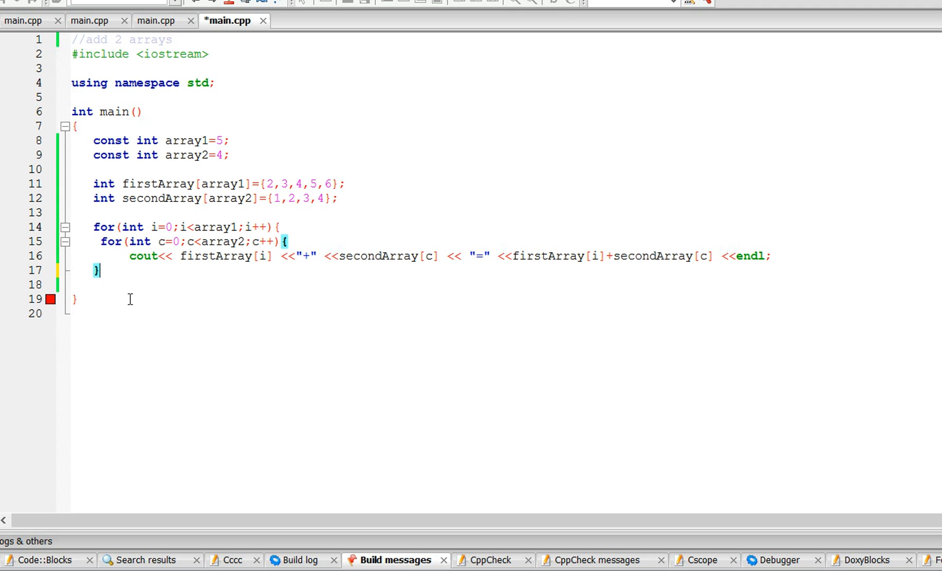
pyautogui.write('return 0;')
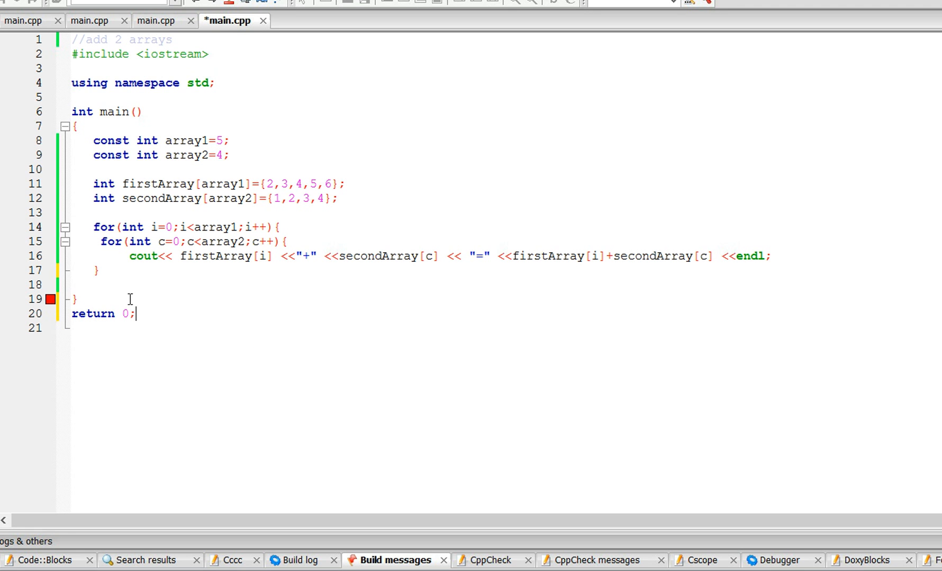
pyautogui.write('}')
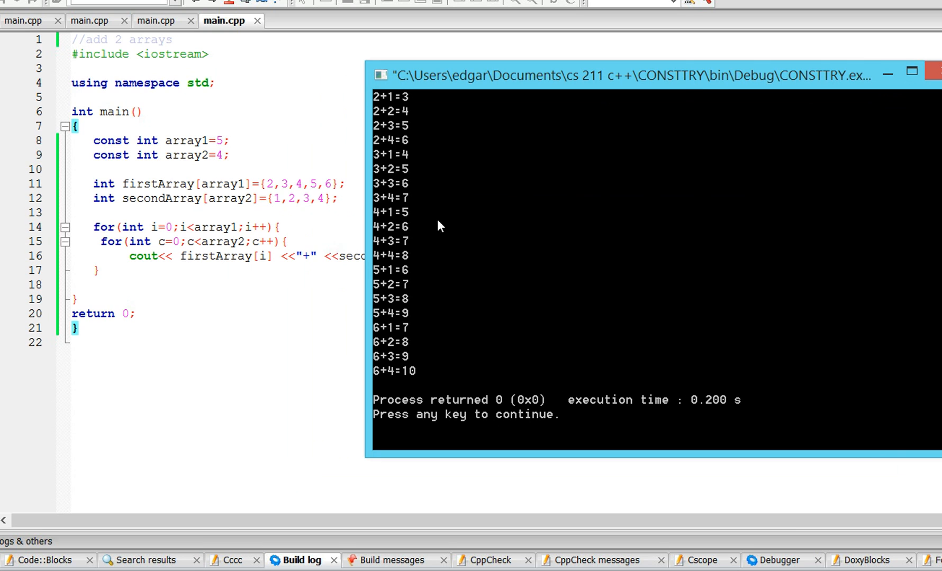
pyautogui.moveTo(394, 103)
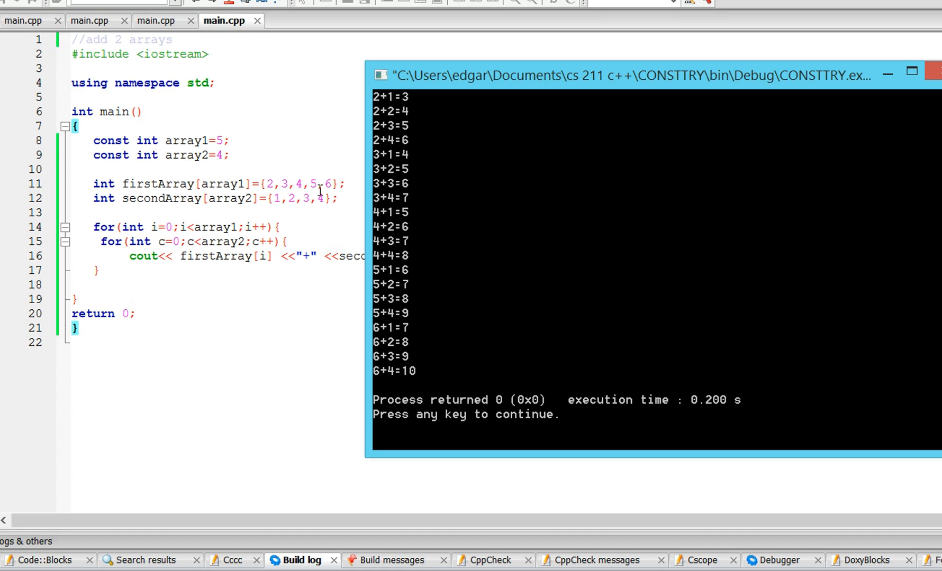
pyautogui.moveTo(438, 113)
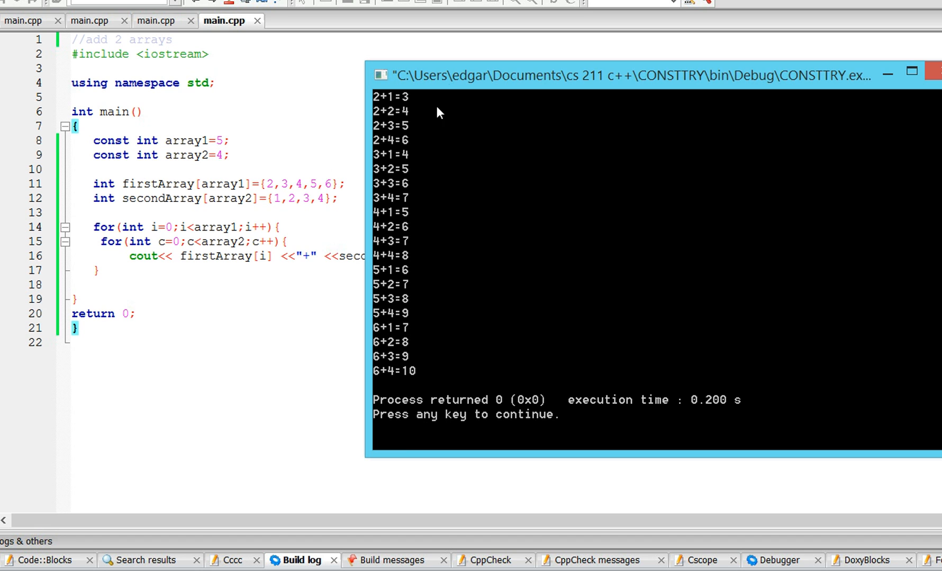